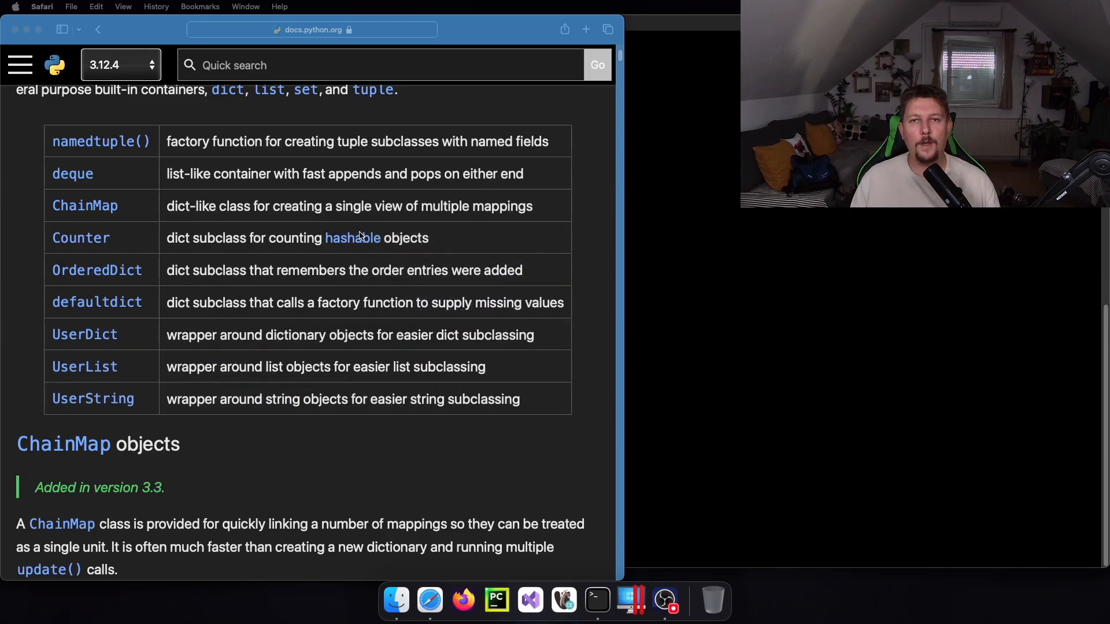
{"action": "mouse_move", "coordinate": [467, 69]}
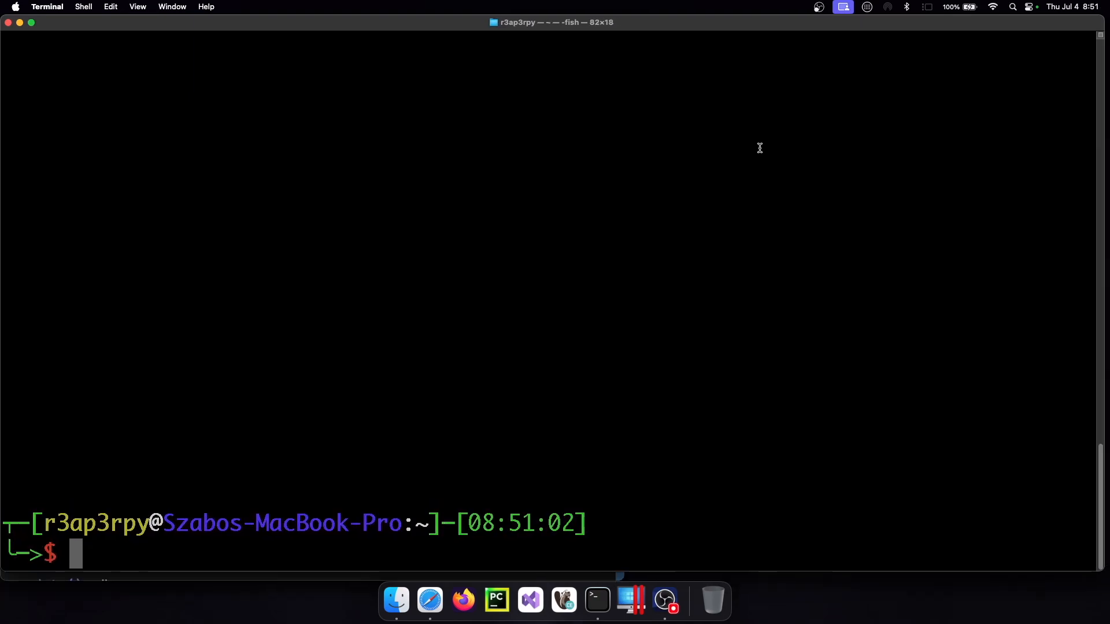
Step: Launch the python3 interpreter, glancing back at the ChainMap documentation page
{"action": "type", "text": "python3"}
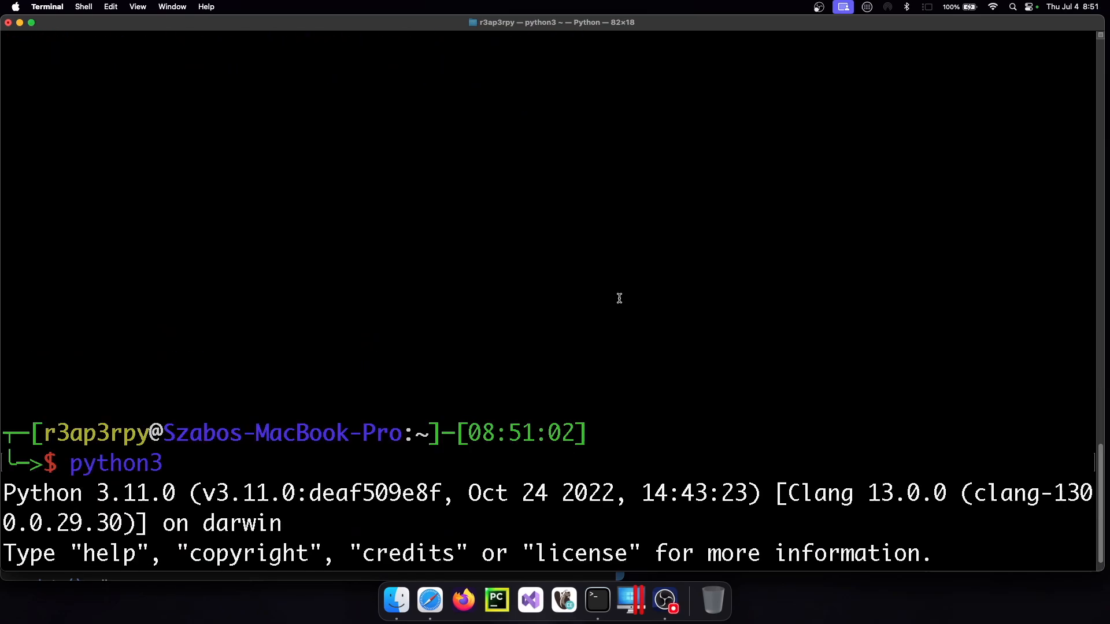
{"action": "key", "text": "Return"}
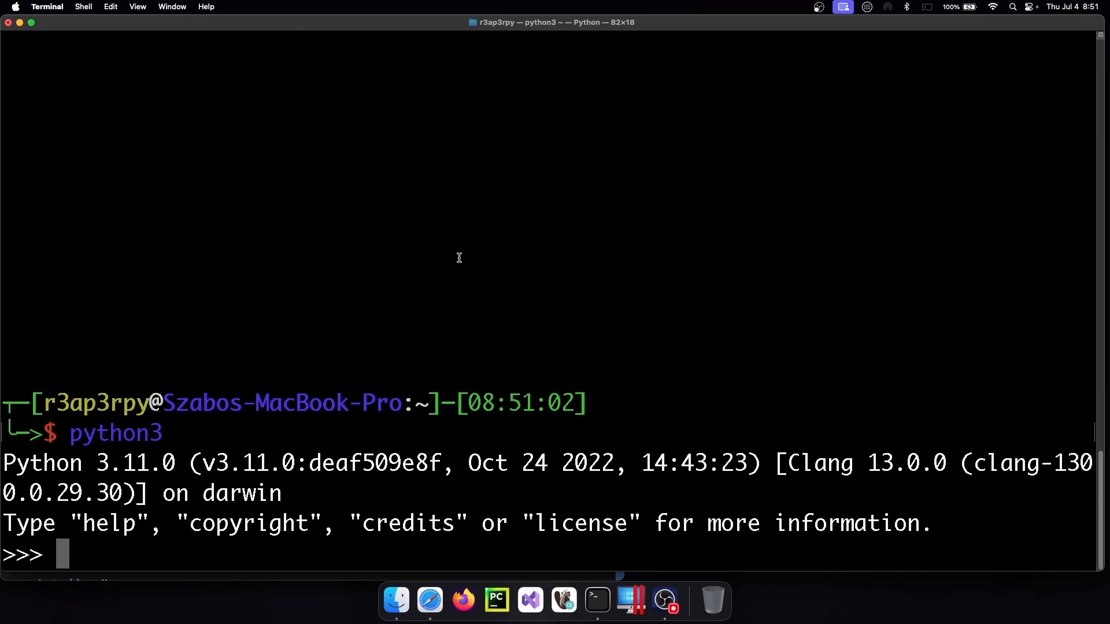
{"action": "left_click", "coordinate": [428, 602]}
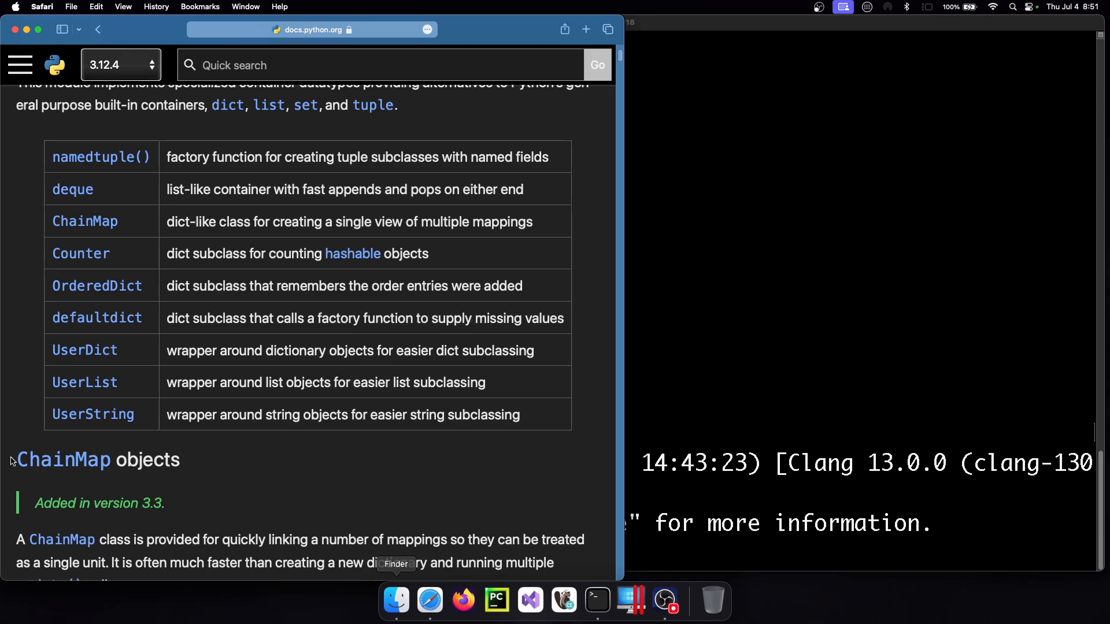
{"action": "left_click", "coordinate": [580, 601]}
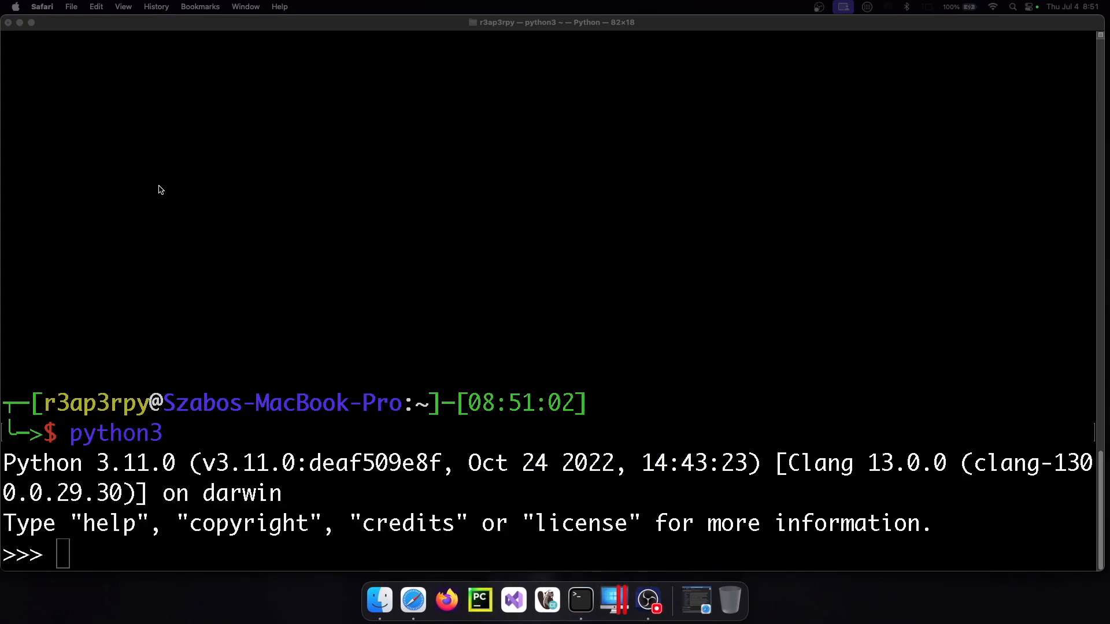
{"action": "mouse_move", "coordinate": [157, 189]}
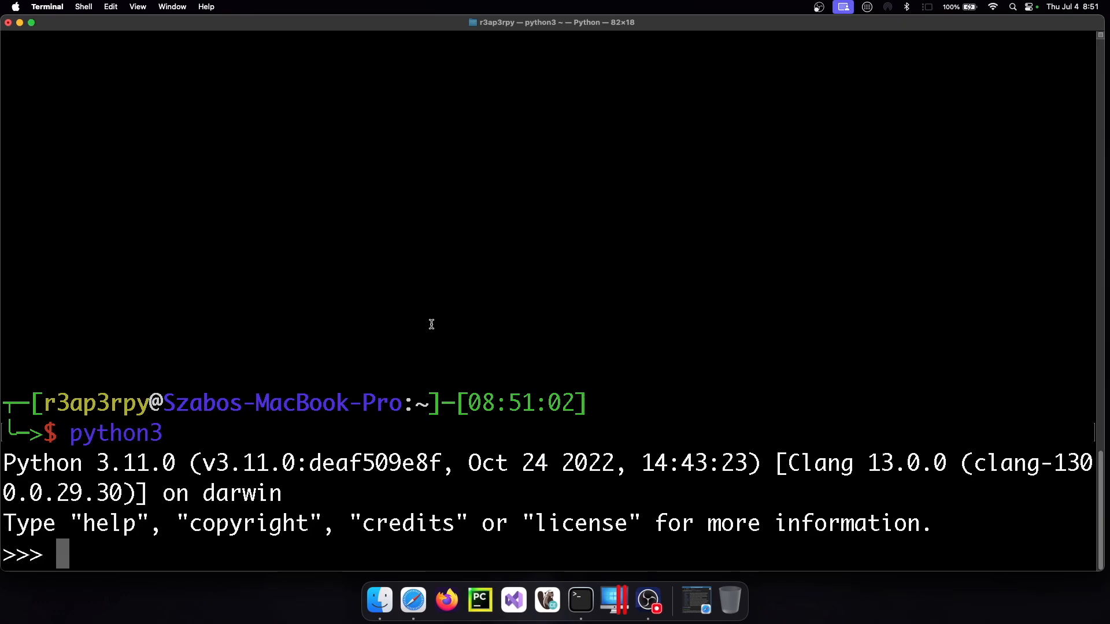
Step: Import ChainMap from collections at the >>> prompt
{"action": "type", "text": "from collections"}
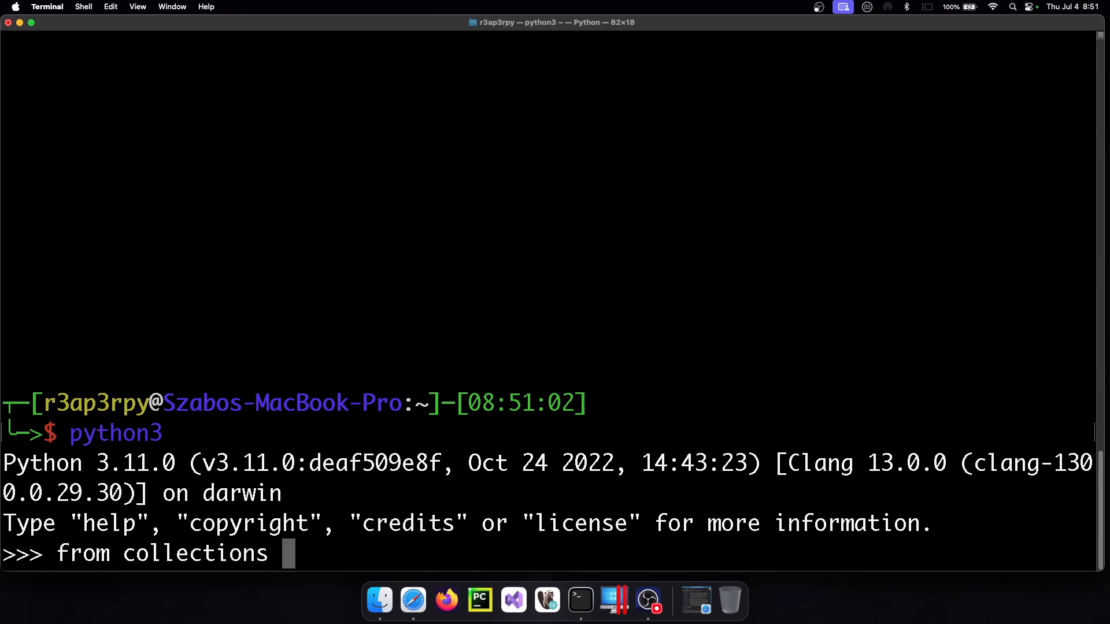
{"action": "type", "text": "import ChainMap"}
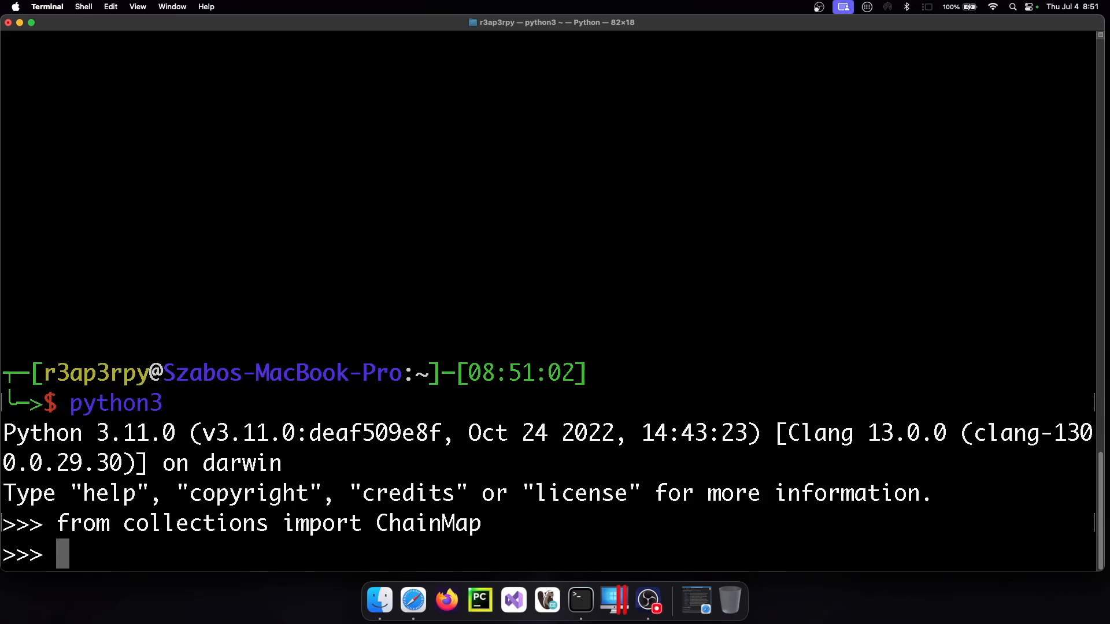
{"action": "type", "text": "exit()"}
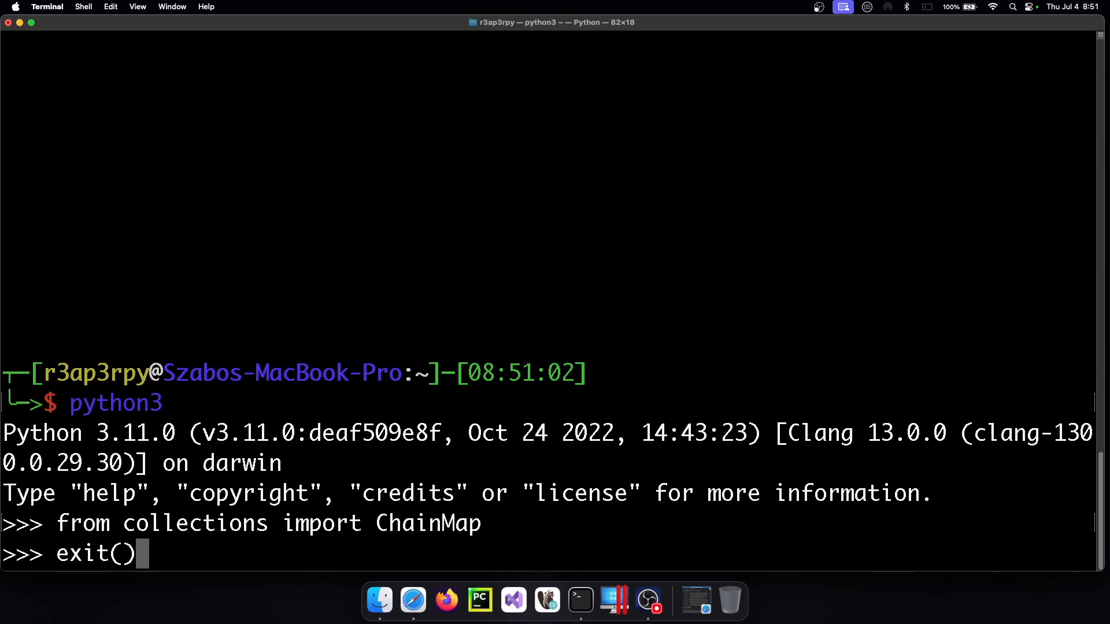
Step: Define dict a with keys 'a', 'b':2, 'c':3 and dict b with 'd':4, 'e':5, 'f'
{"action": "key", "text": "Return"}
{"action": "type", "text": "f"}
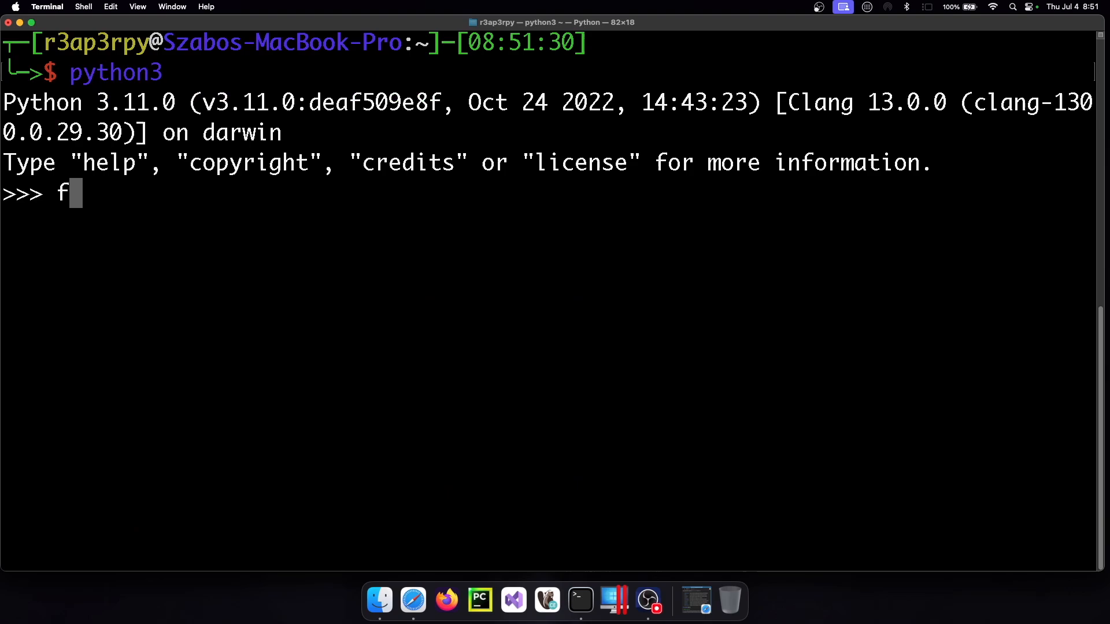
{"action": "type", "text": "rom collections import ChainMap"}
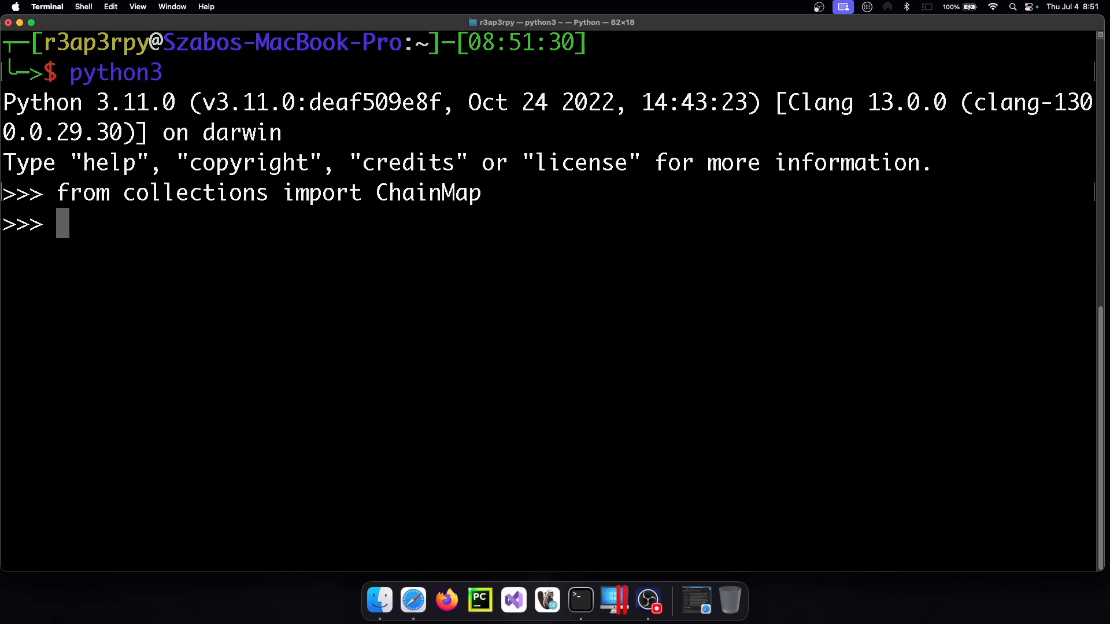
{"action": "type", "text": "a =("}
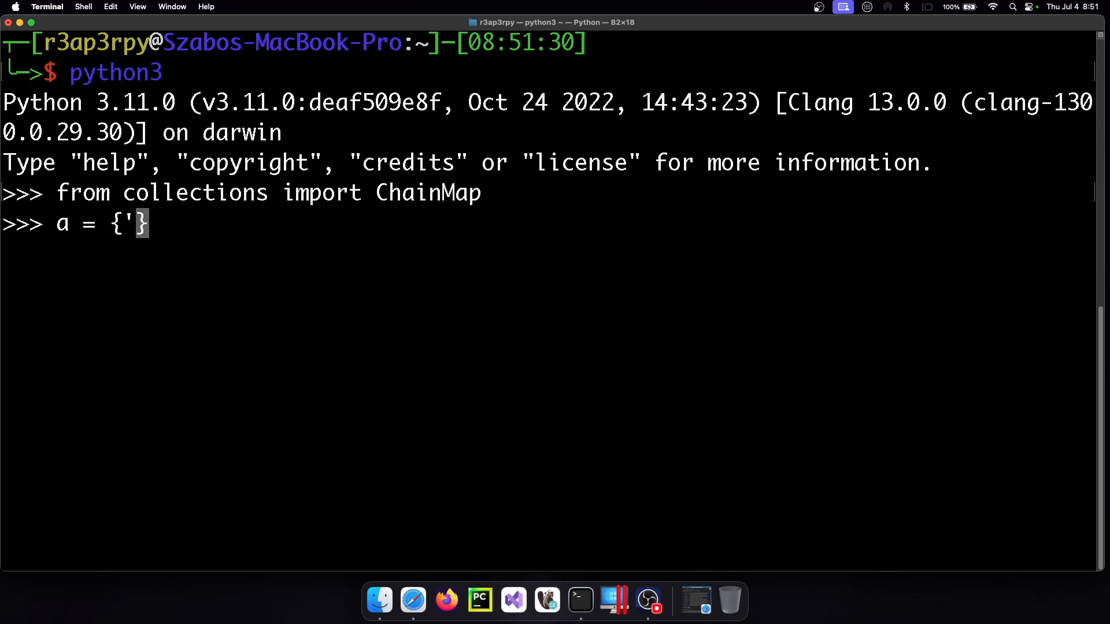
{"action": "type", "text": "a':1,''"}
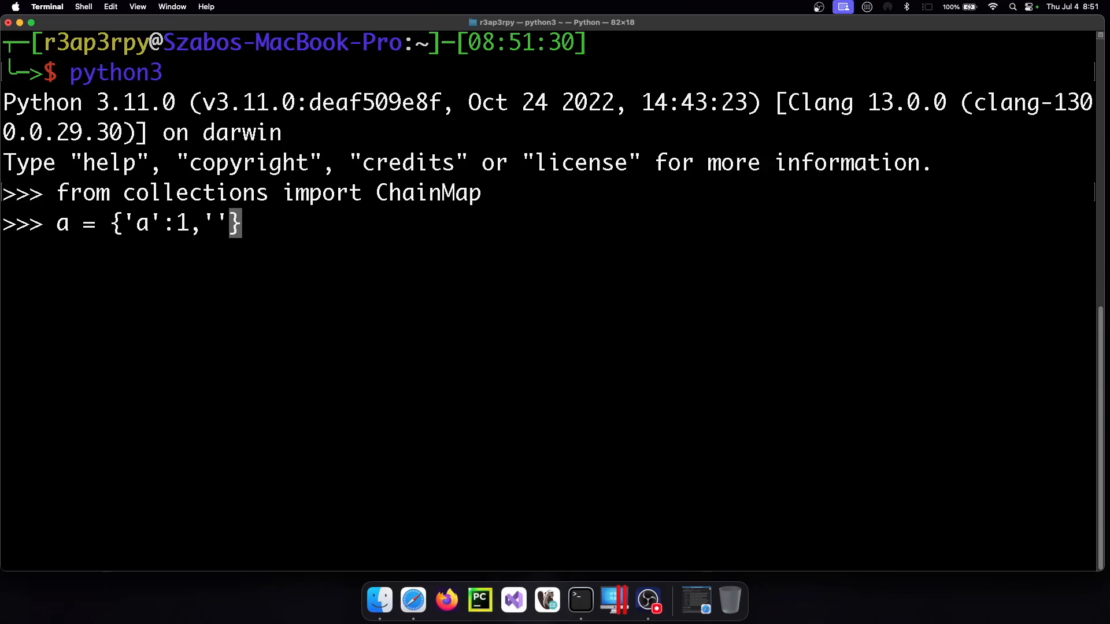
{"action": "type", "text": "b':2,"}
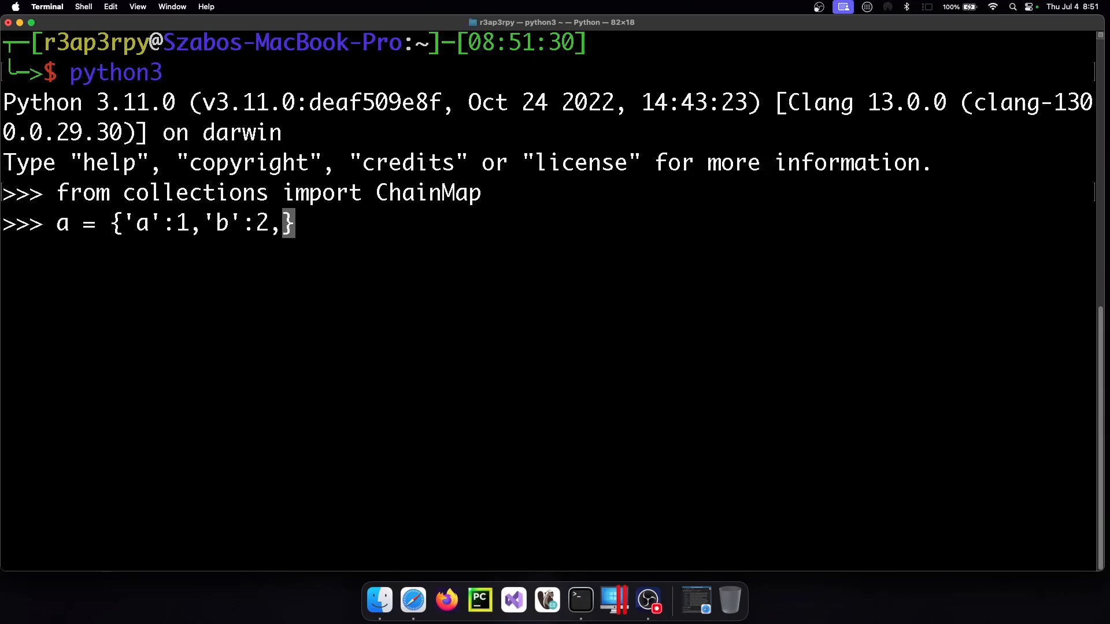
{"action": "type", "text": "'c':"}
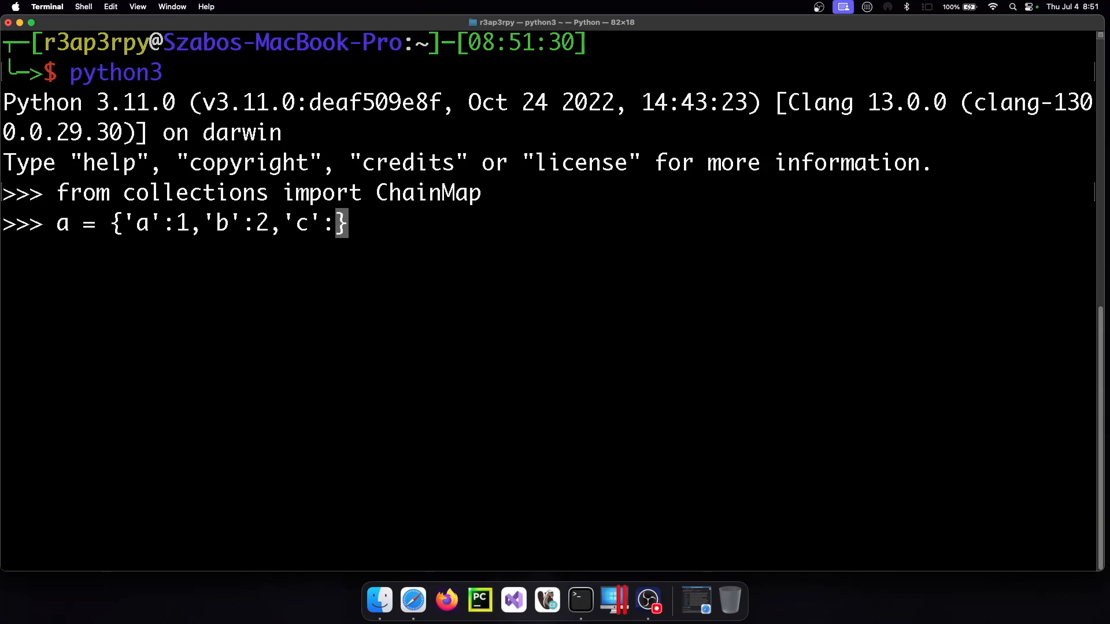
{"action": "type", "text": "3}"}
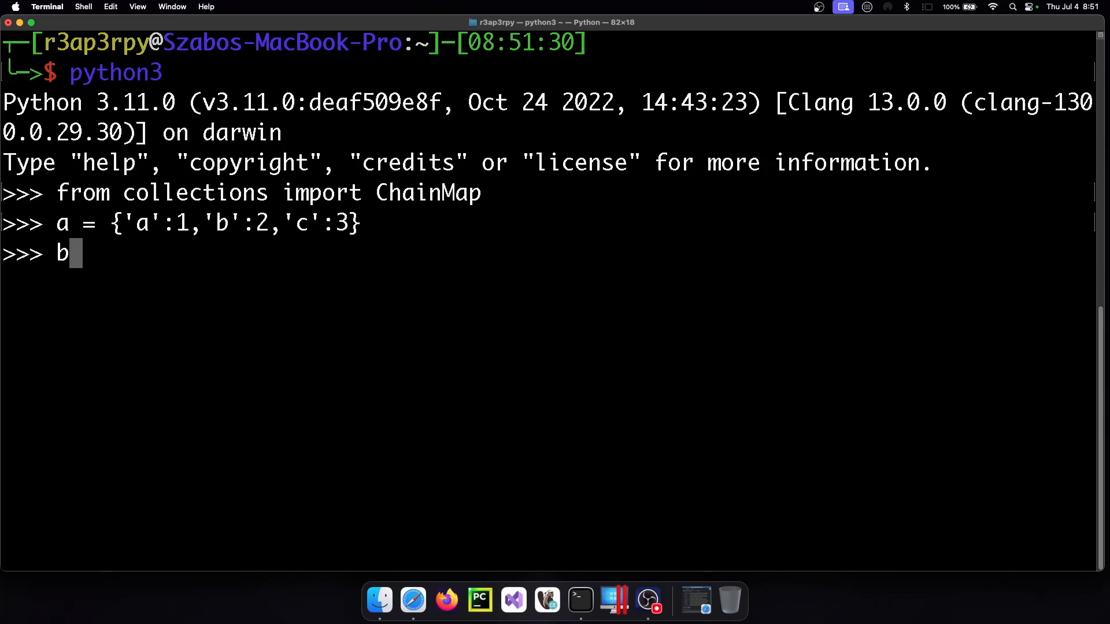
{"action": "type", "text": "= {"}
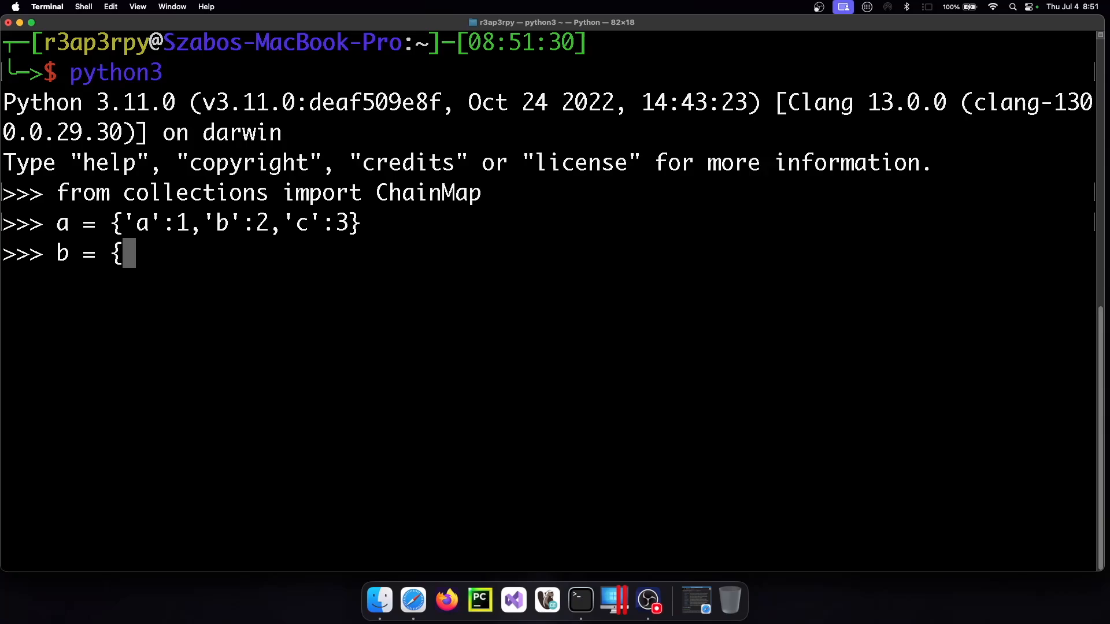
{"action": "type", "text": "'d'}"}
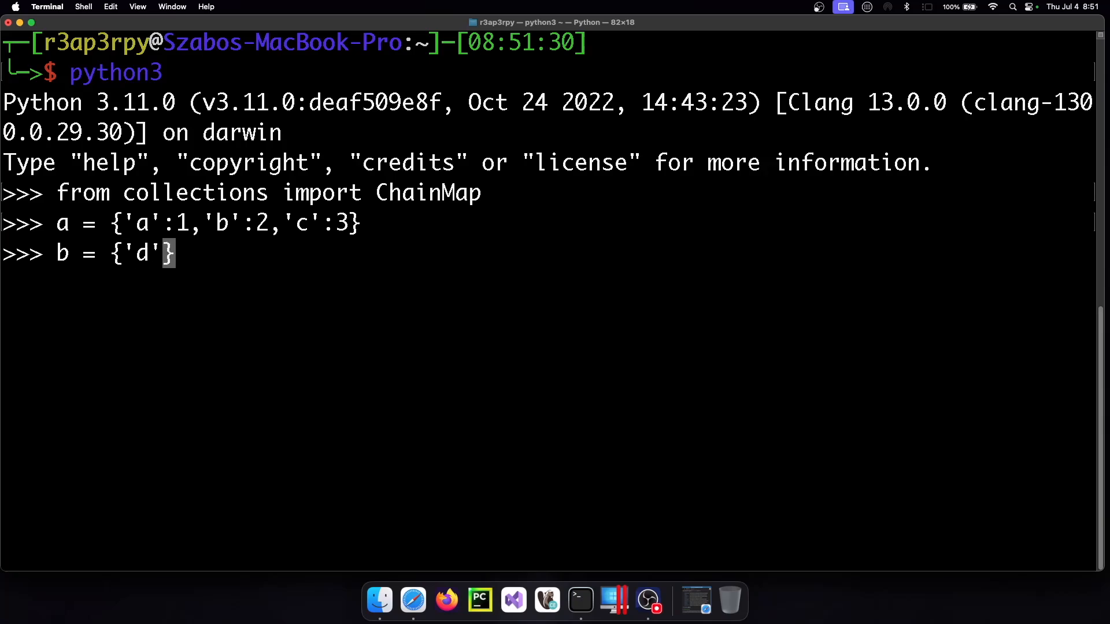
{"action": "type", "text": ":4"}
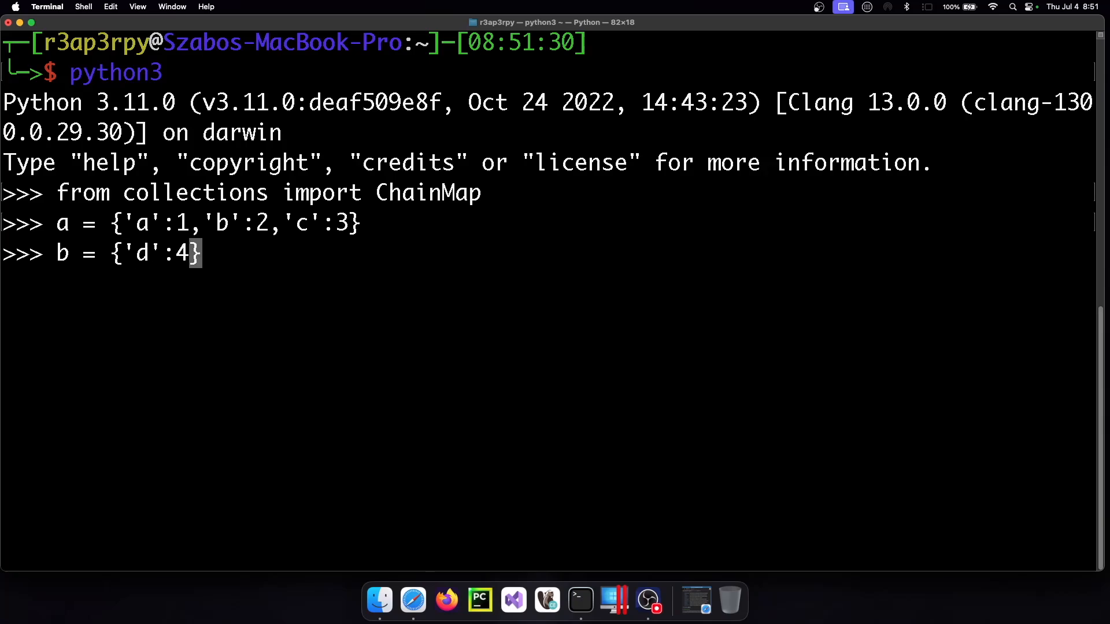
{"action": "type", "text": ",'e':"}
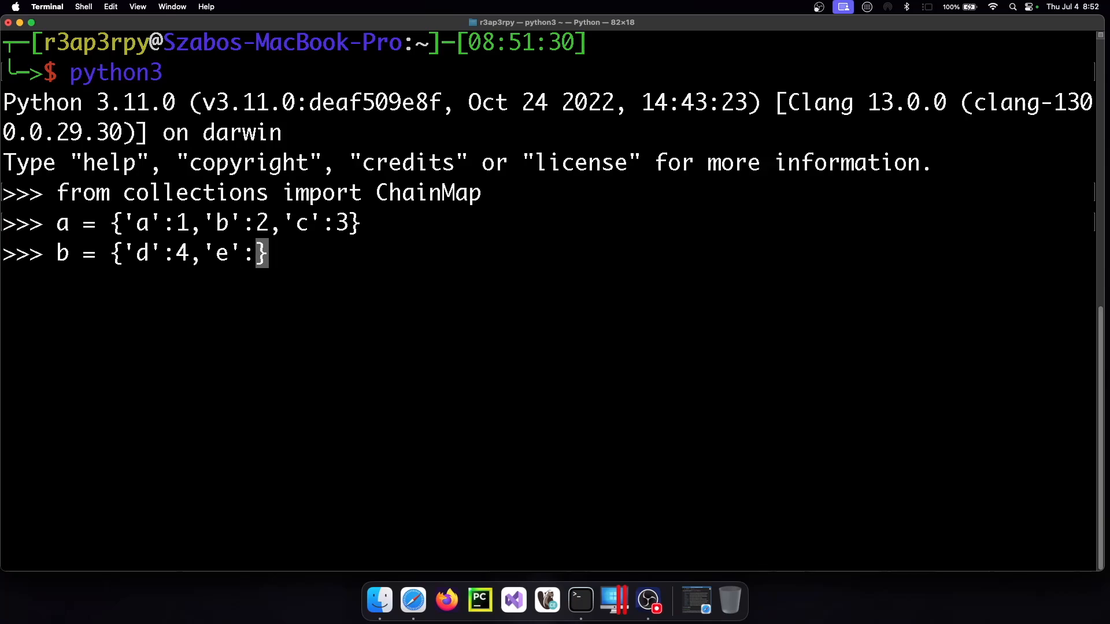
{"action": "type", "text": "5,"}
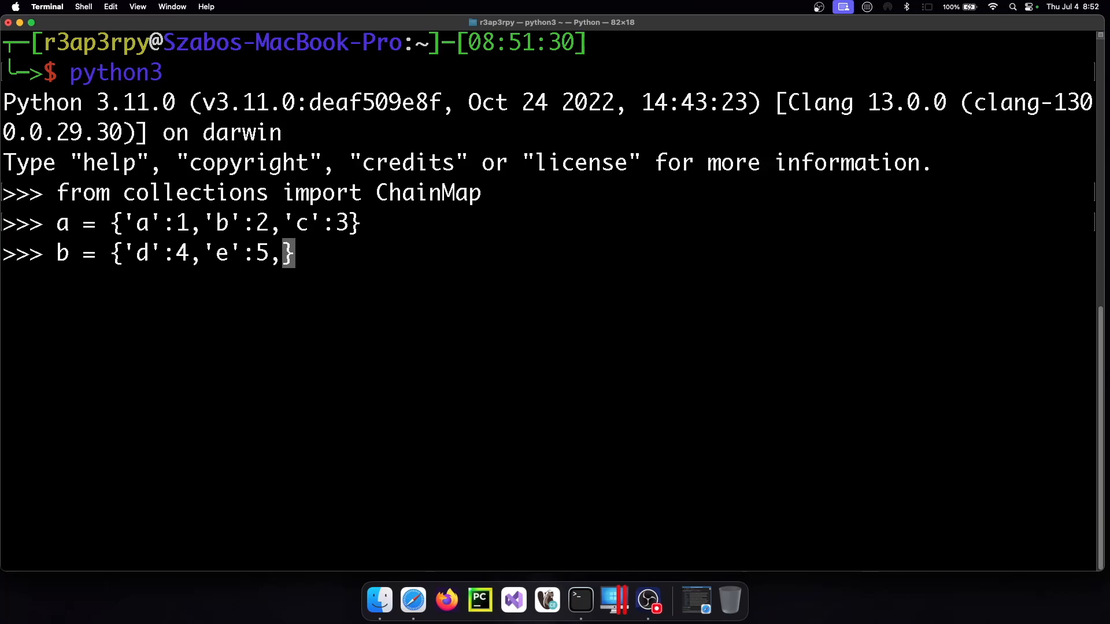
{"action": "type", "text": "'f':6"}
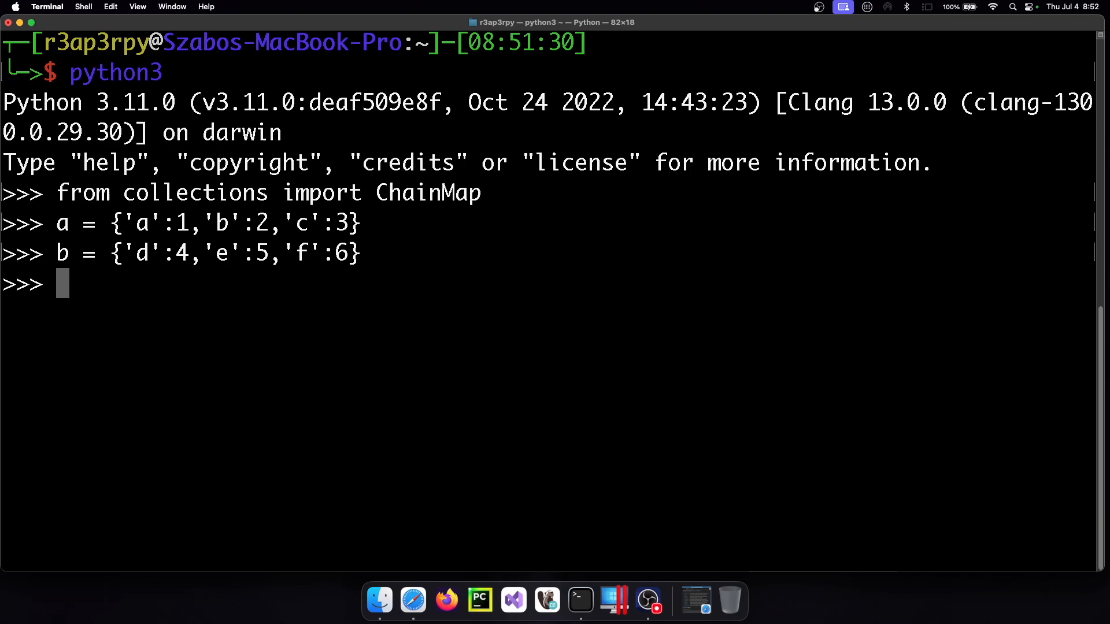
Step: Create chain = ChainMap(a, b), print it, and evaluate chain['a'] returning 1
{"action": "type", "text": "chain ="}
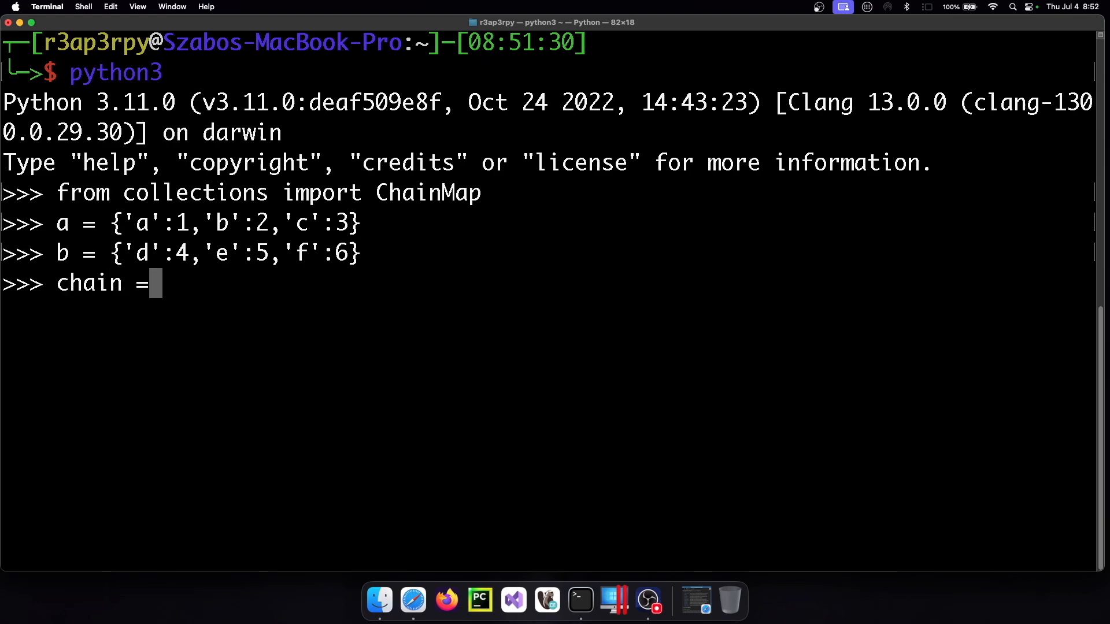
{"action": "type", "text": "ChainMap(a,b"}
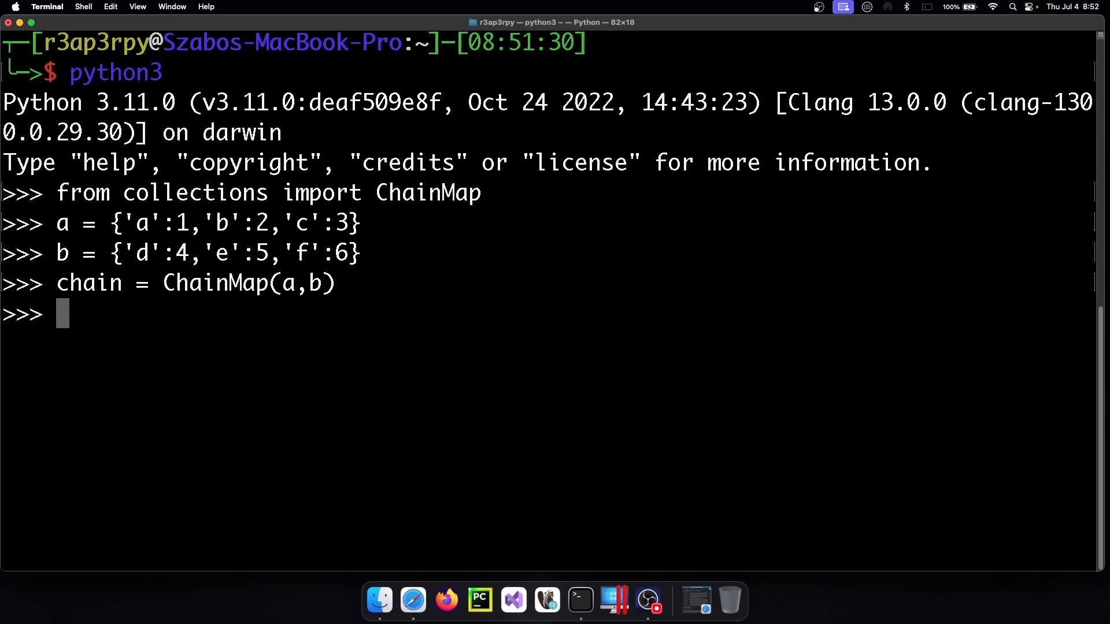
{"action": "type", "text": "chain"}
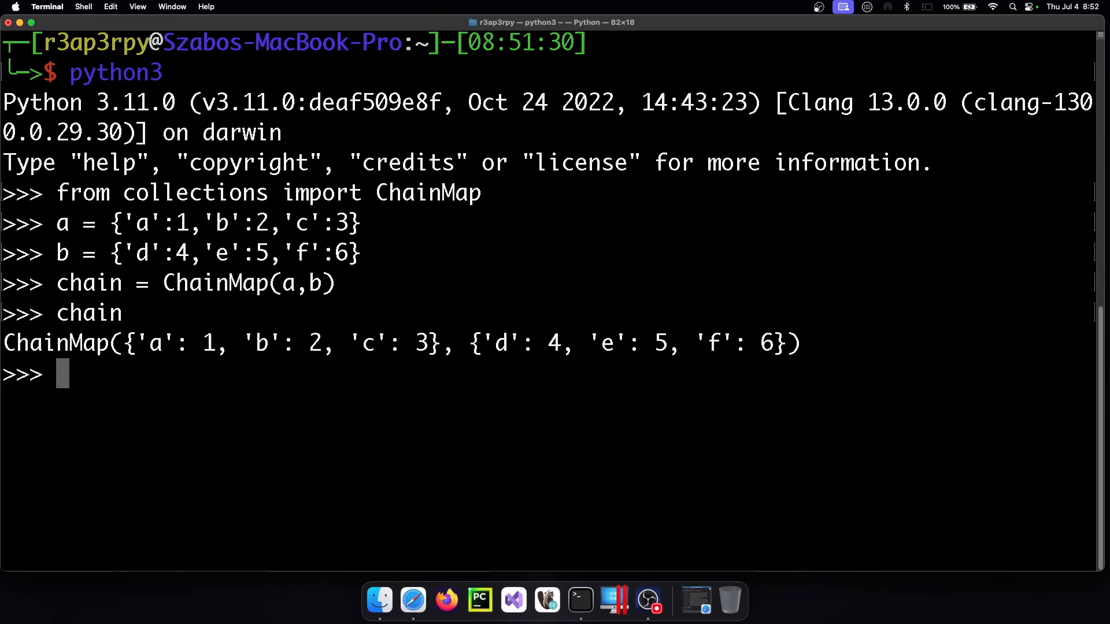
{"action": "type", "text": "chain['a'"}
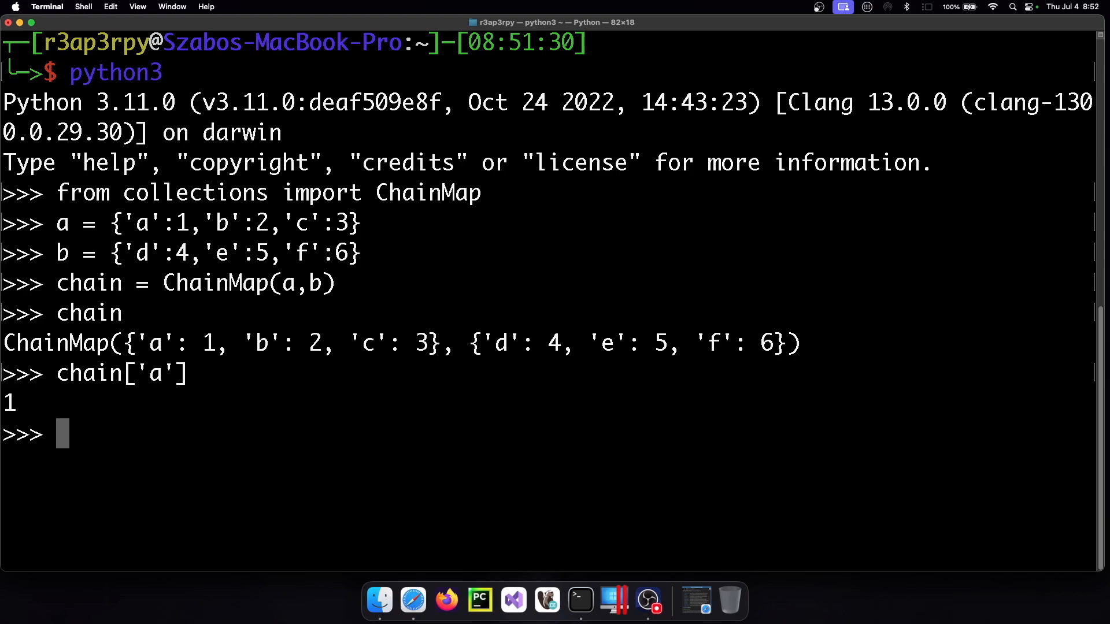
{"action": "type", "text": "chain['a']"}
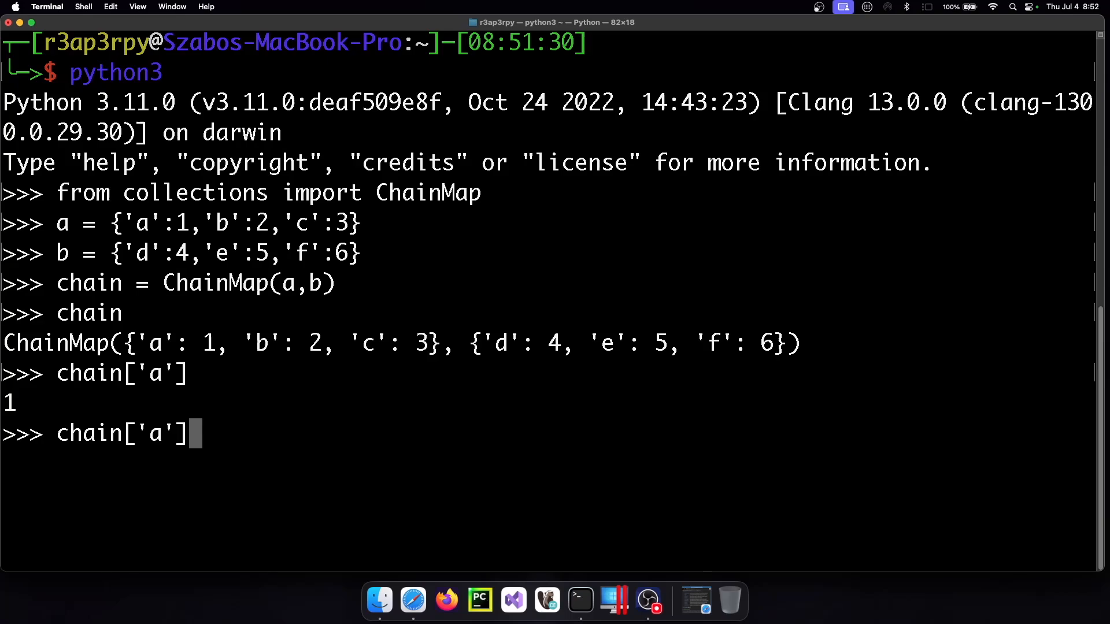
{"action": "key", "text": "Backspace"}
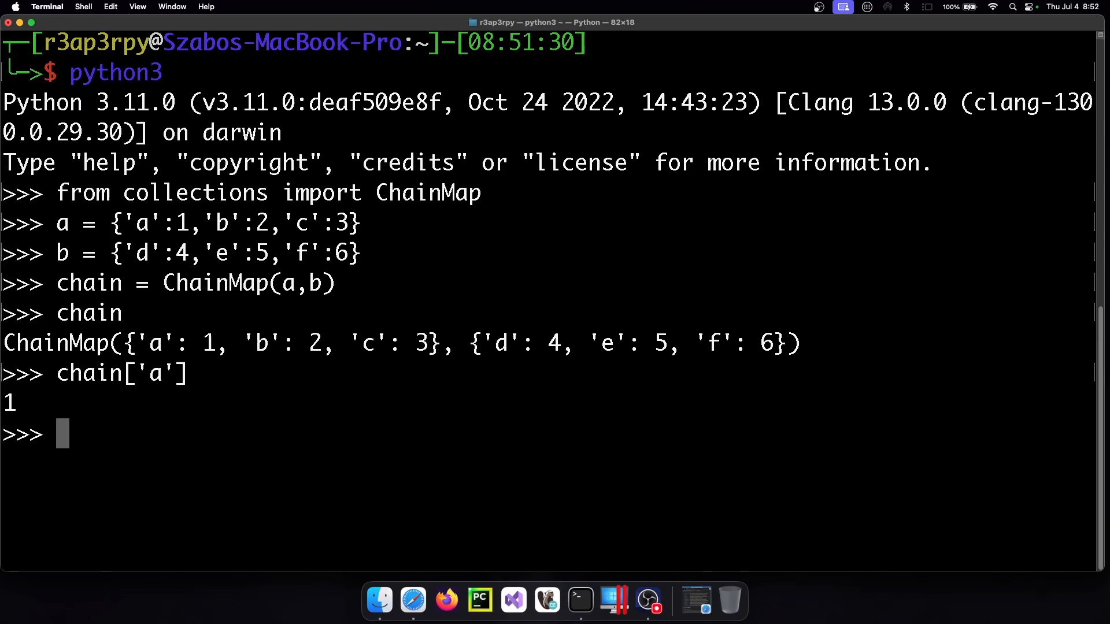
Step: Set chain['g'] = 7 and chain['h'] = 8, then print chain and highlight them
{"action": "type", "text": "chain"}
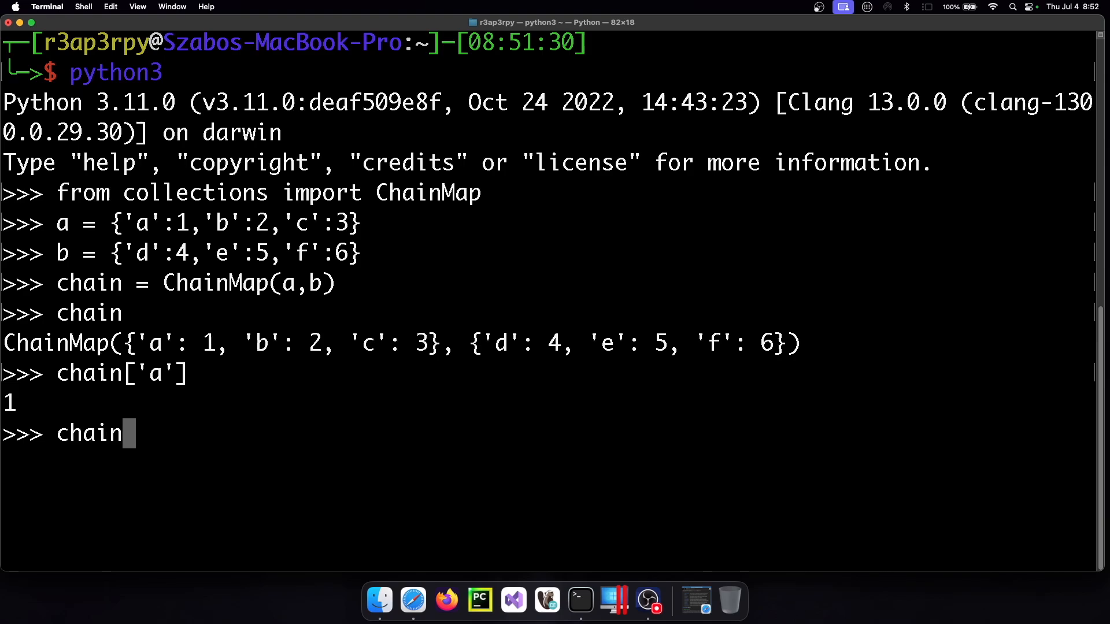
{"action": "type", "text": "[]"}
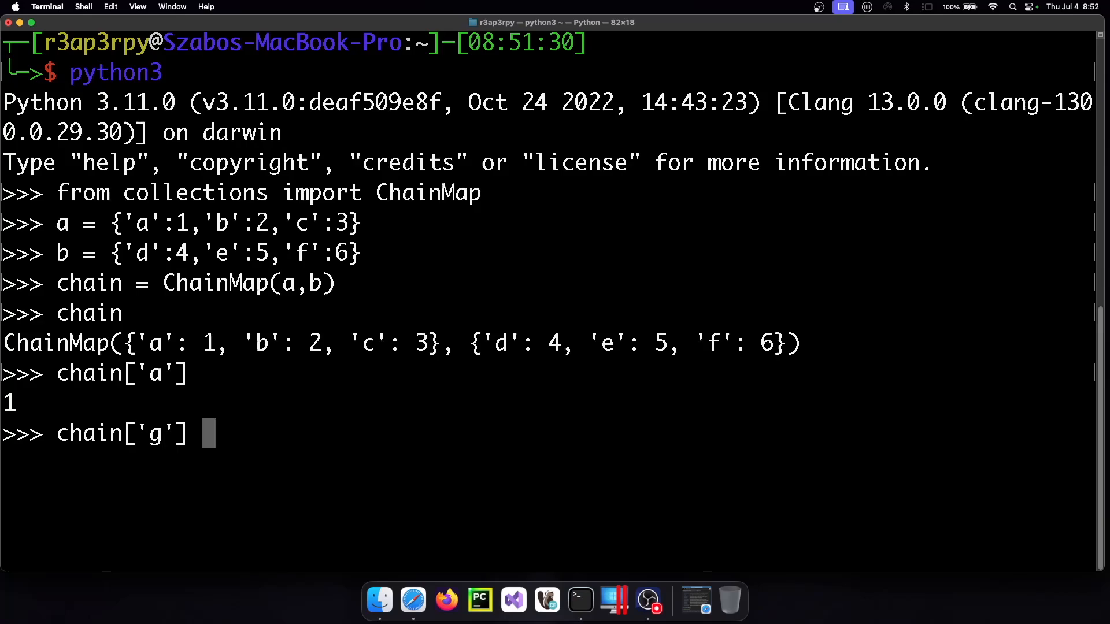
{"action": "type", "text": "= 7"}
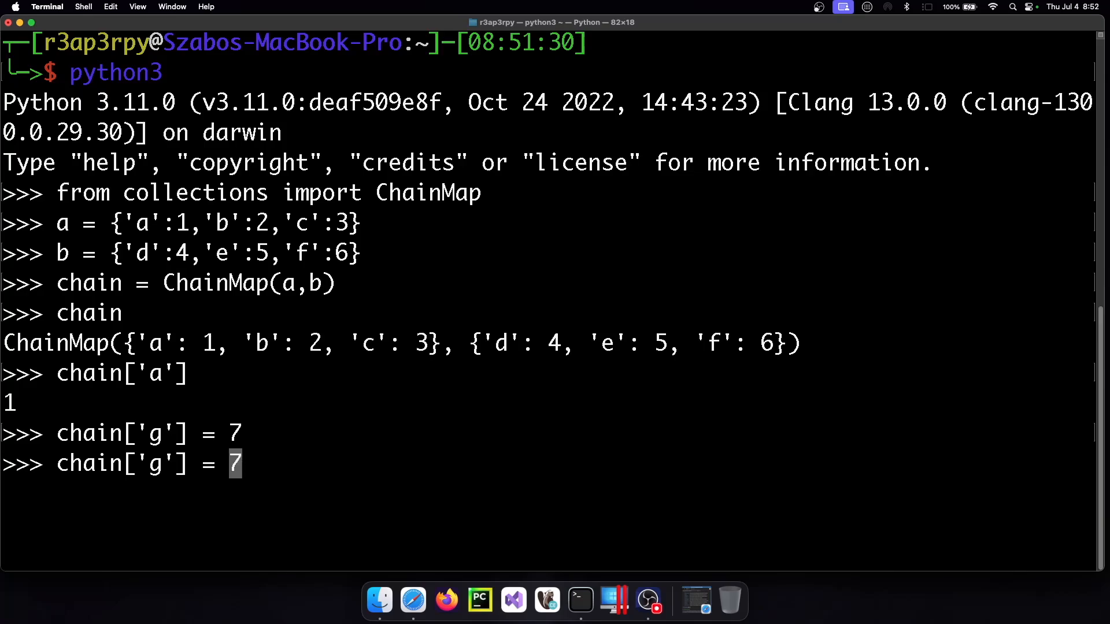
{"action": "type", "text": "h"}
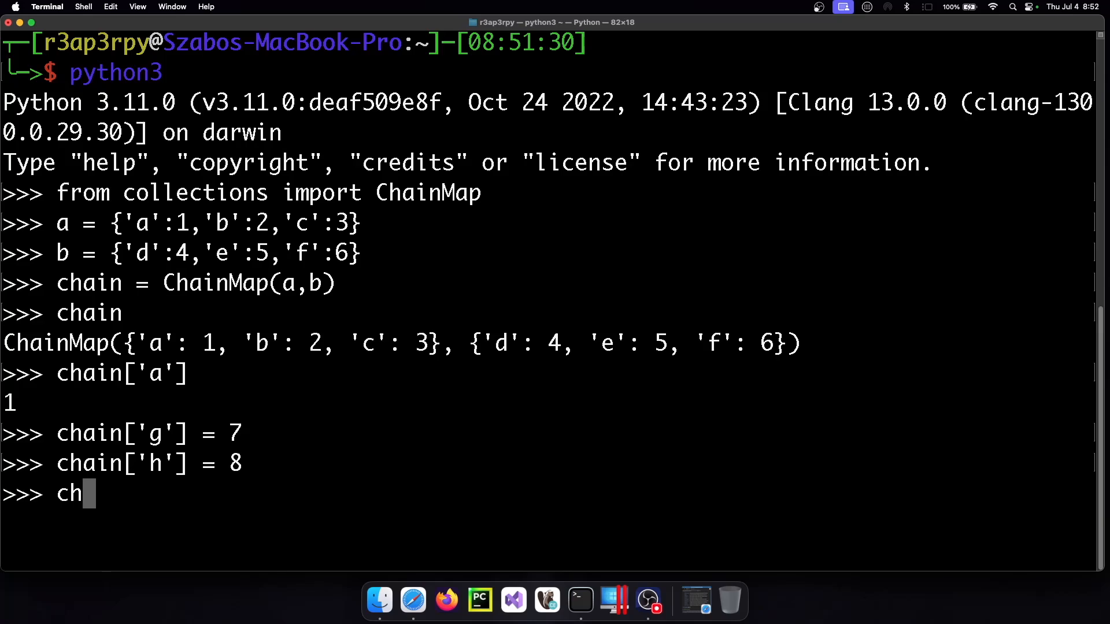
{"action": "key", "text": "Return"}
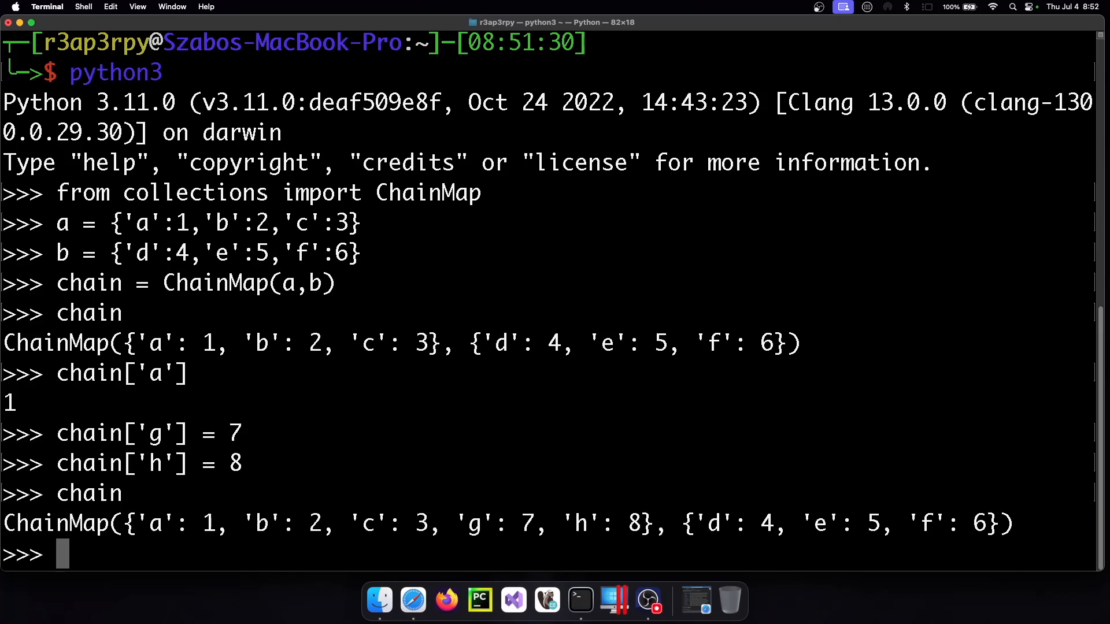
{"action": "mouse_move", "coordinate": [434, 303]}
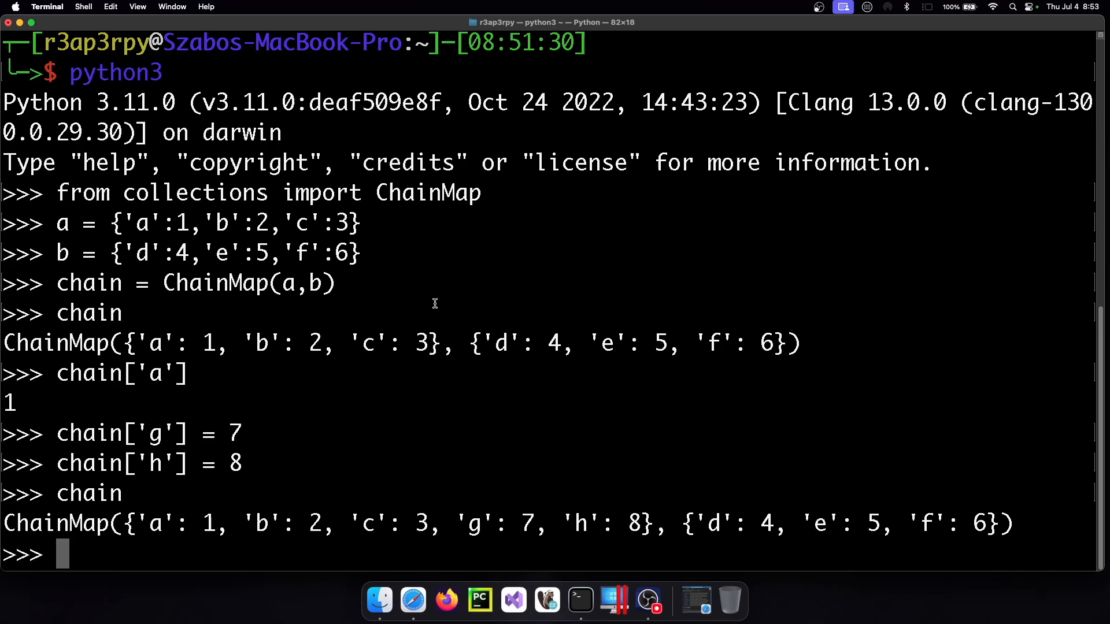
{"action": "left_click_drag", "start_coordinate": [457, 523], "coordinate": [602, 523]}
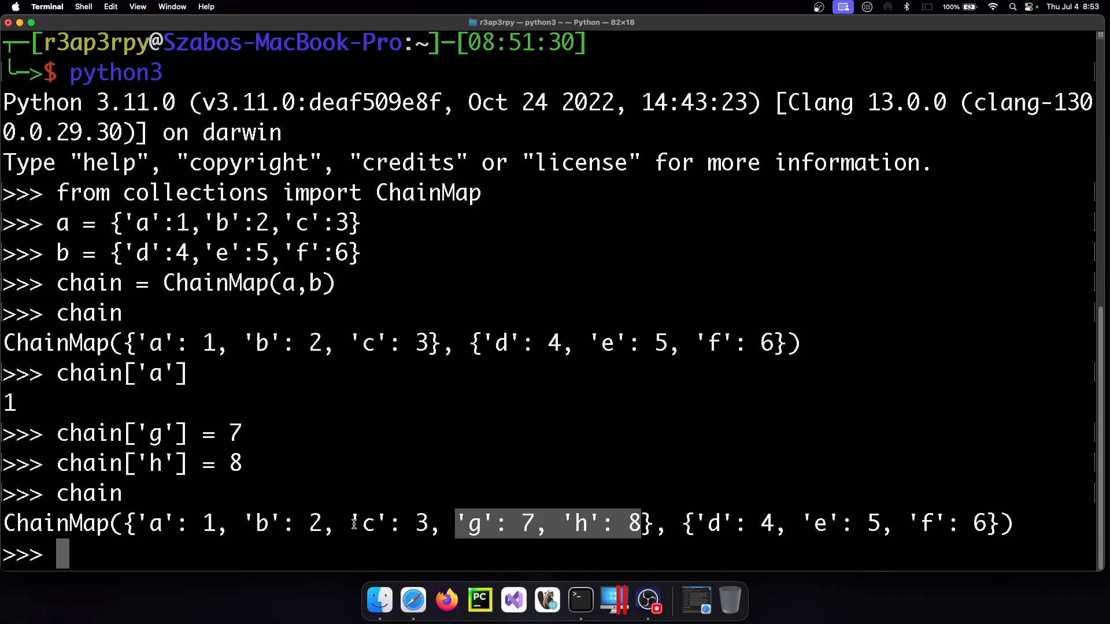
Step: Print dict a and highlight the new 'g' and 'h' entries
{"action": "type", "text": "a"}
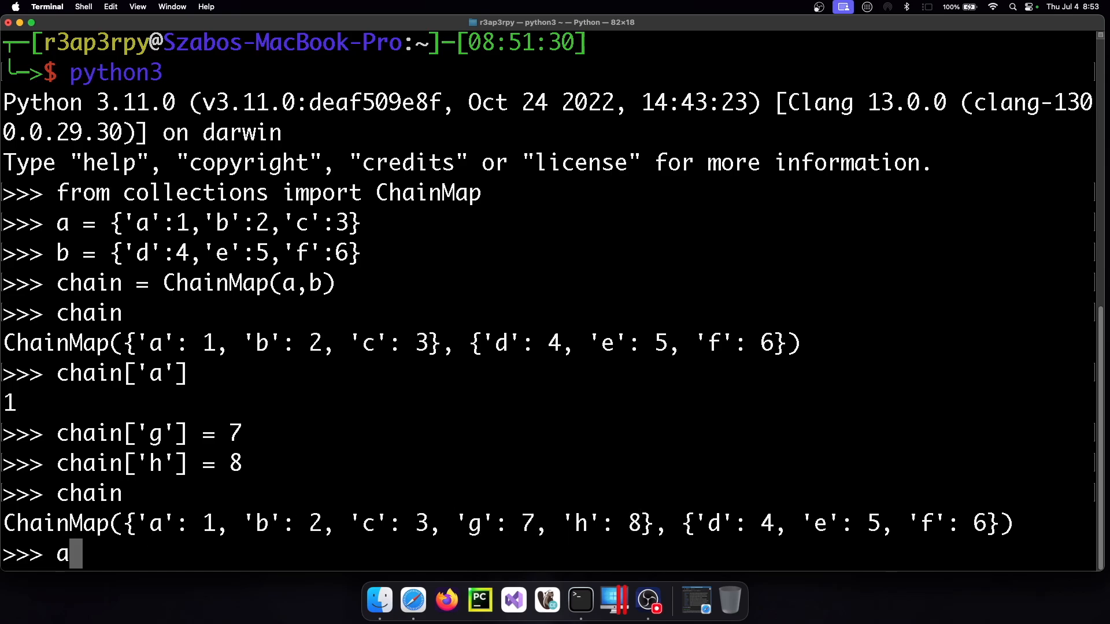
{"action": "key", "text": "enter"}
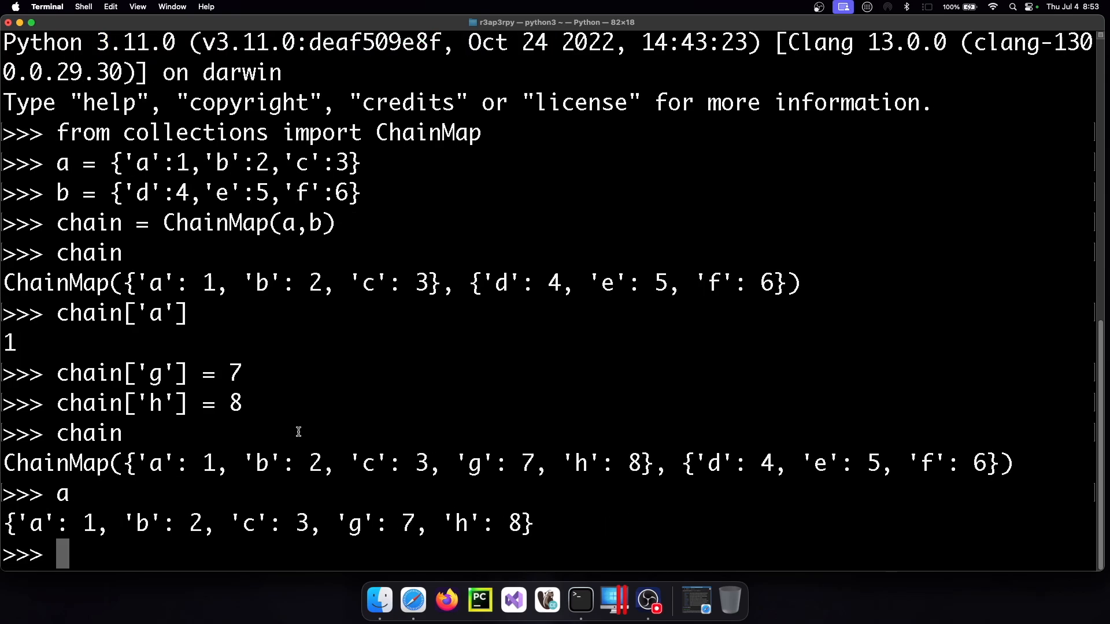
{"action": "left_click_drag", "start_coordinate": [321, 524], "coordinate": [508, 524]}
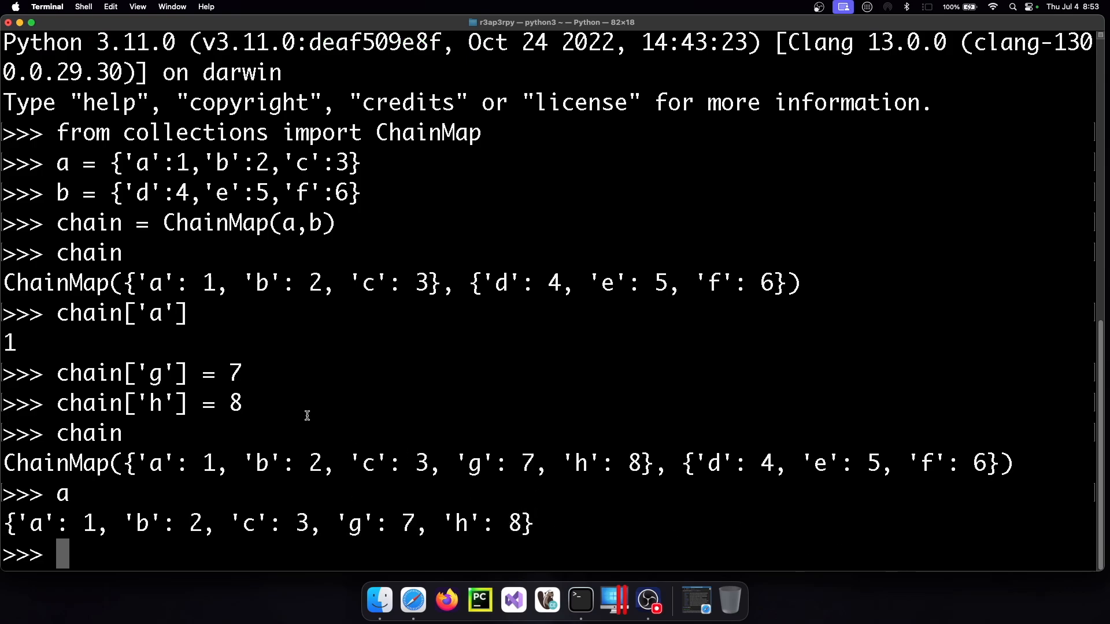
Step: Run dir(chain) to list ChainMap attributes like maps, new_child, parents and update
{"action": "type", "text": "dir()"}
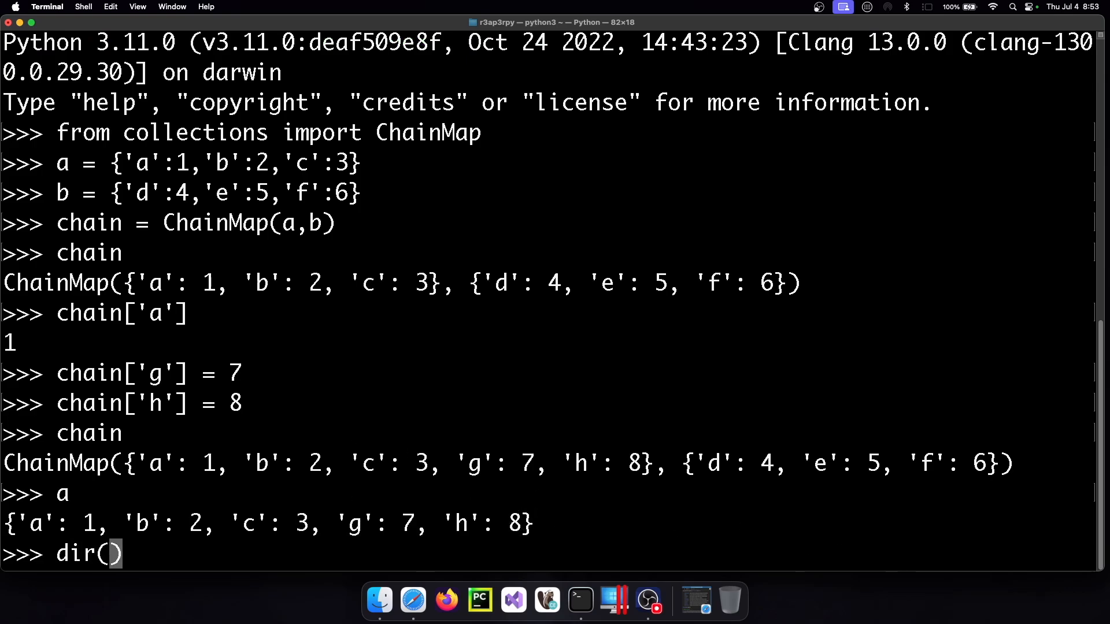
{"action": "type", "text": "chain)"}
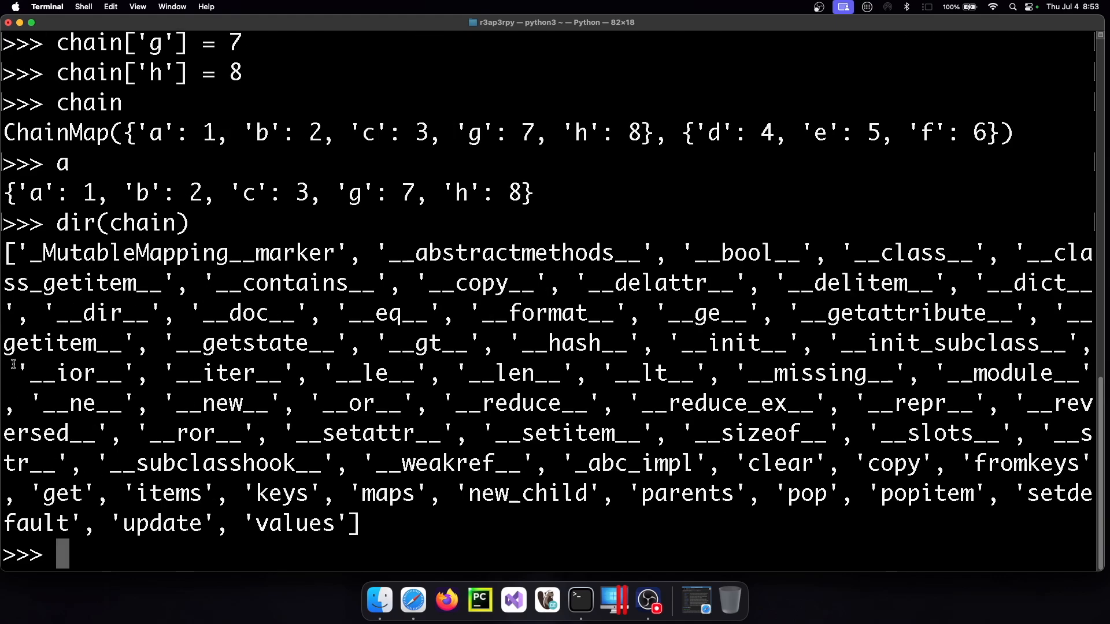
{"action": "mouse_move", "coordinate": [371, 396]}
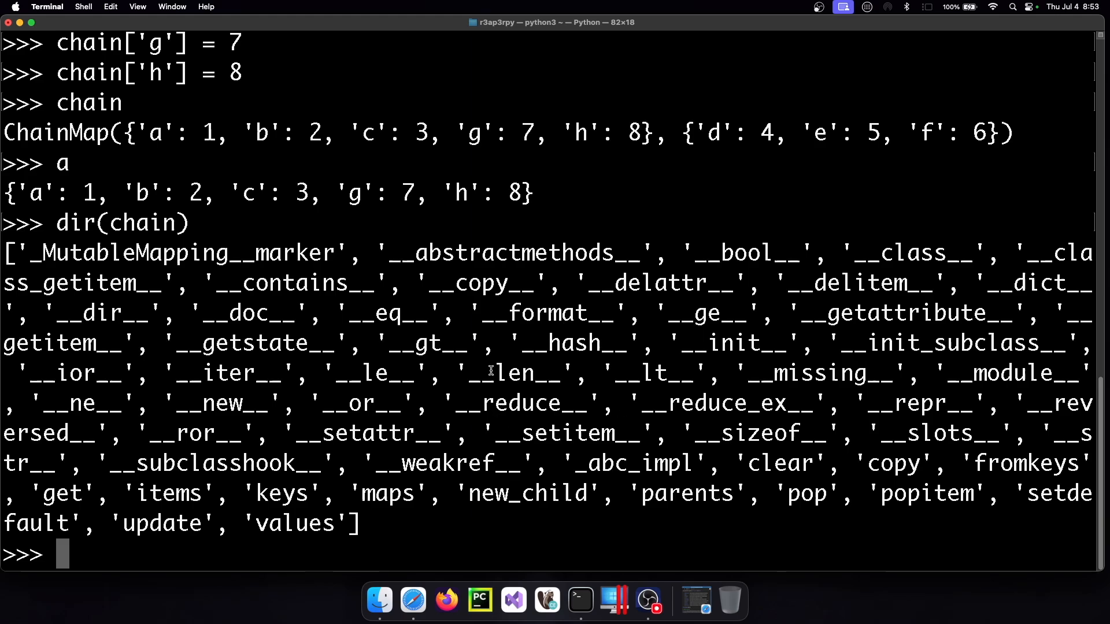
Step: Run chain.items(), keys(), values(), then chain.pop('a') returning 1 after a TypeError
{"action": "type", "text": "chain."}
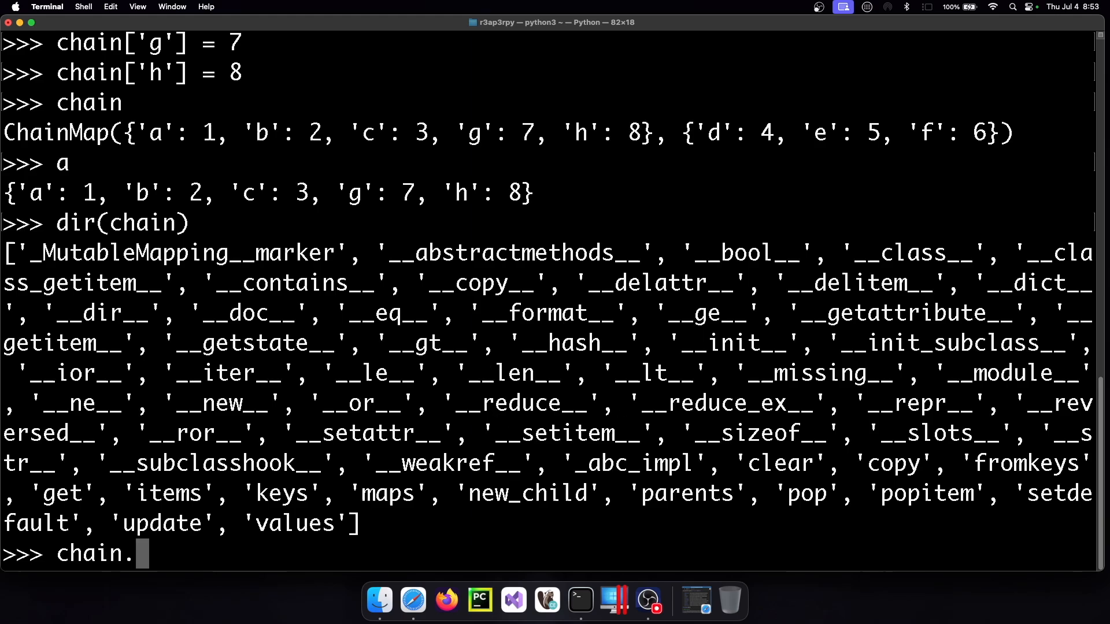
{"action": "type", "text": "items()"}
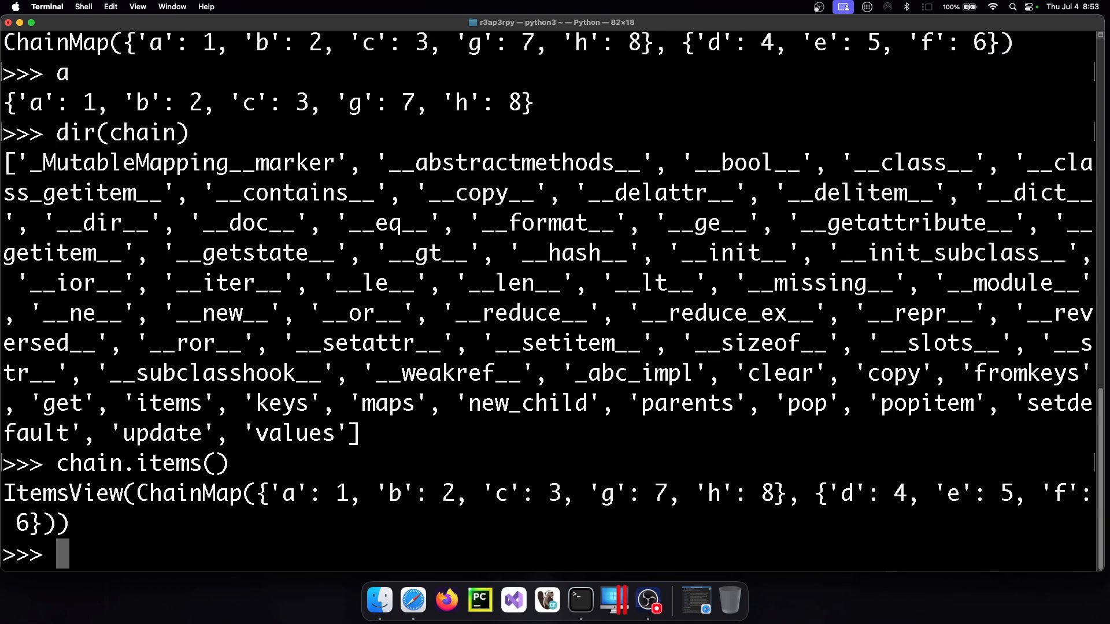
{"action": "type", "text": "chain.keys("}
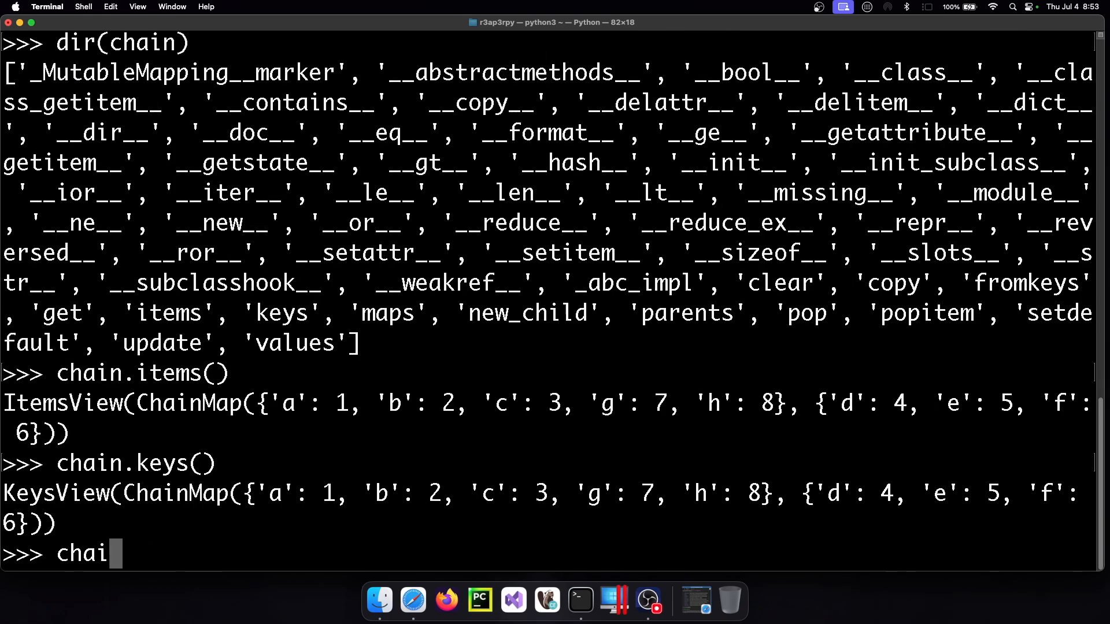
{"action": "type", "text": "n.values()"}
{"action": "type", "text": "chai"}
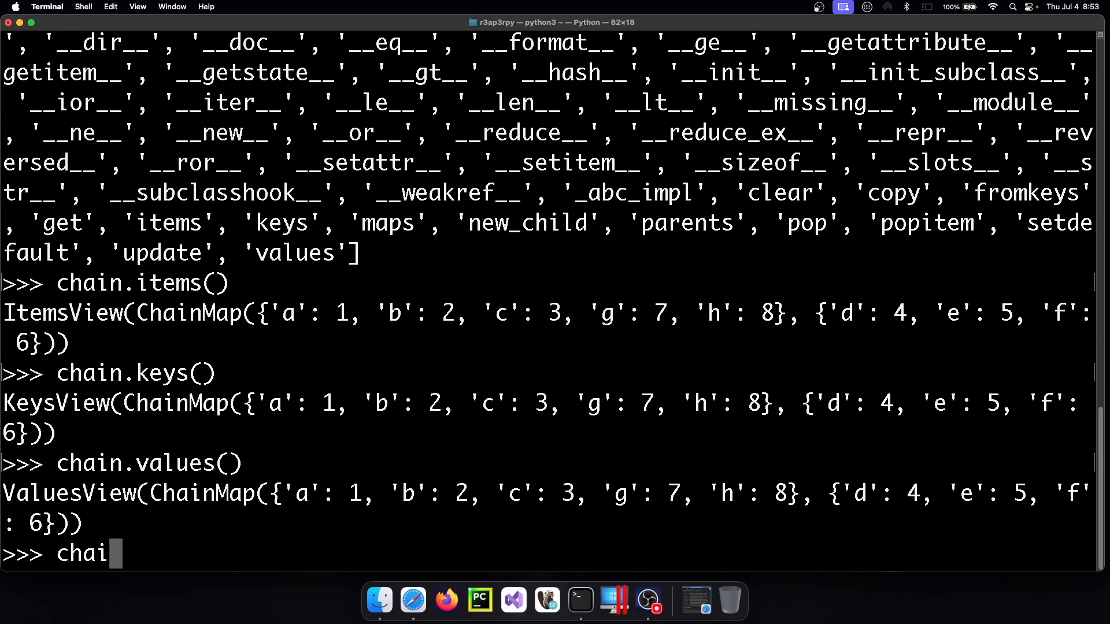
{"action": "type", "text": ".pop("}
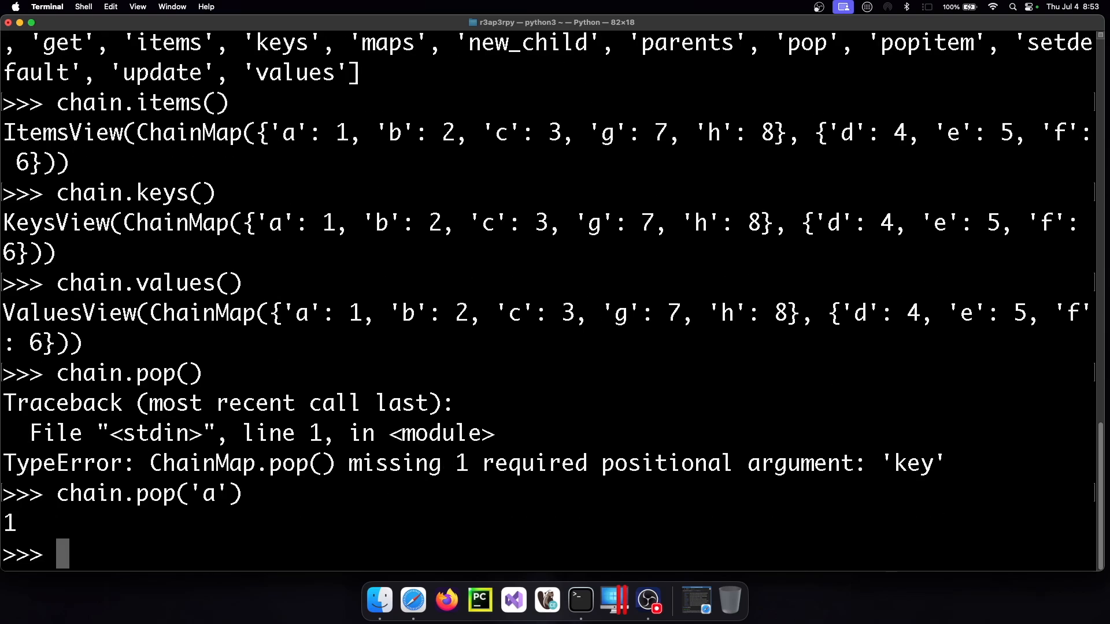
Step: Print chain, showing key 'a' gone and b, c, g, h remaining
{"action": "type", "text": "chain"}
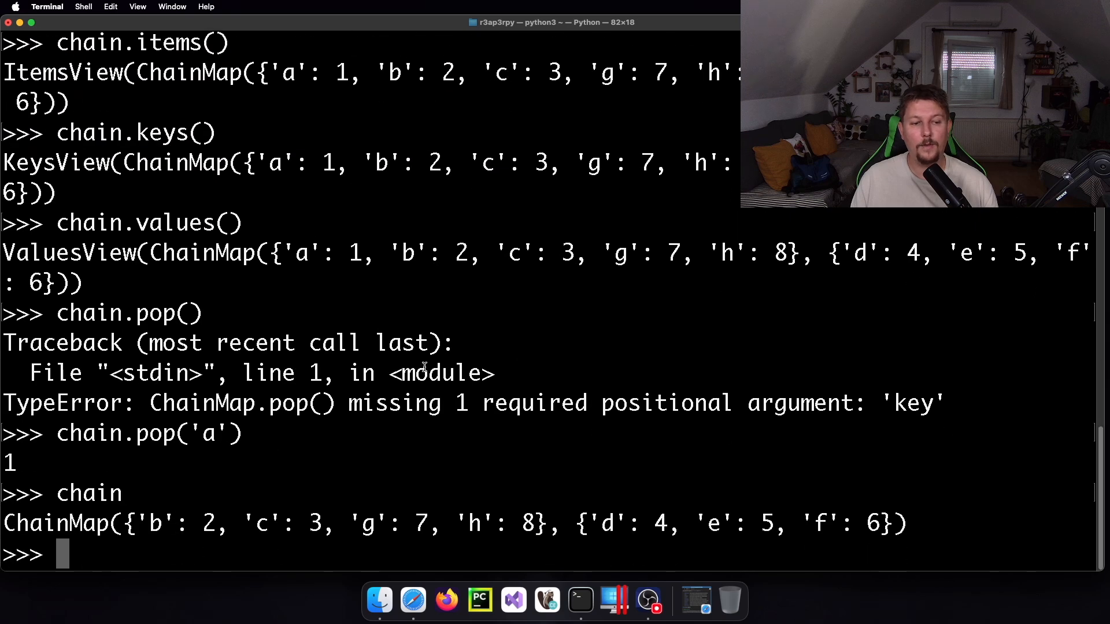
{"action": "mouse_move", "coordinate": [324, 348]}
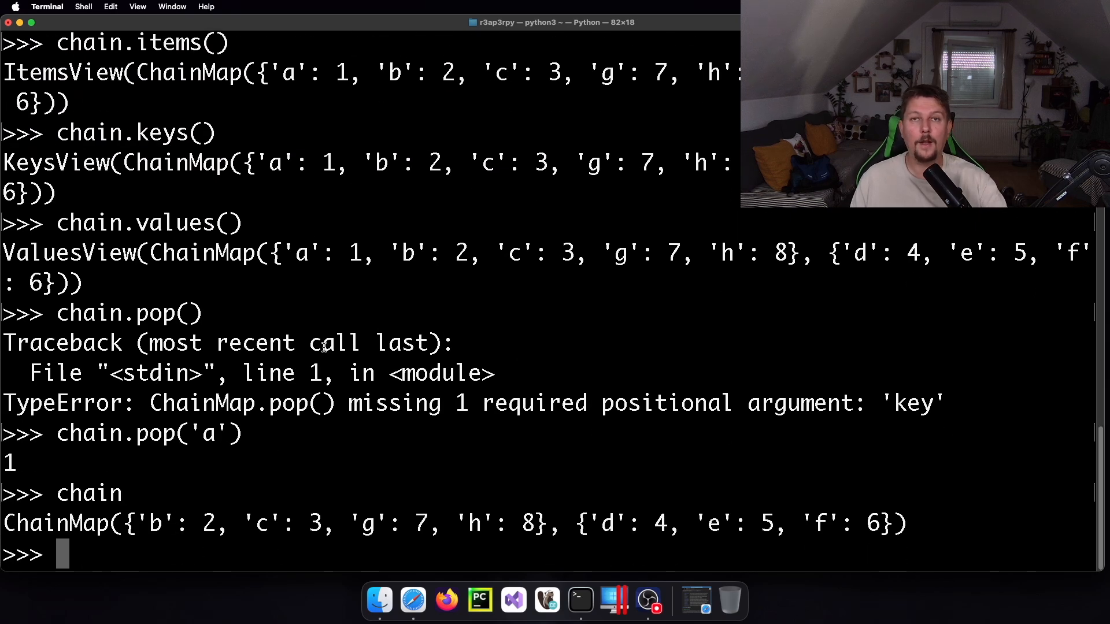